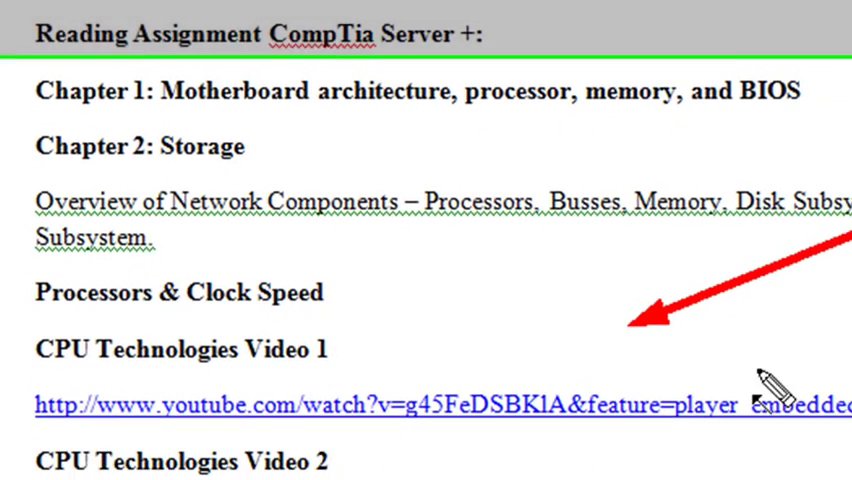
scroll(down, 3)
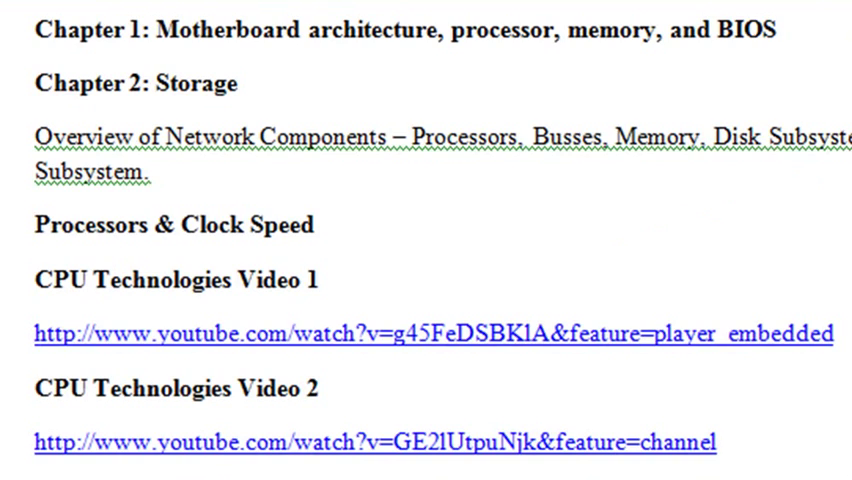
scroll(down, 3)
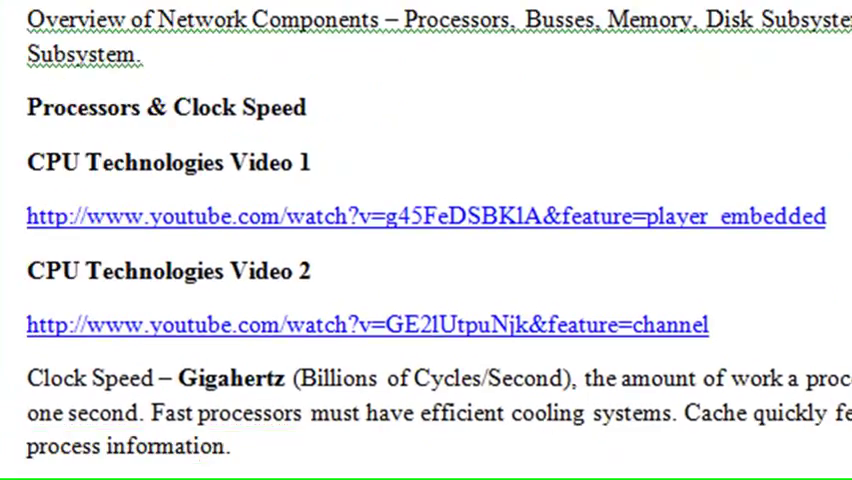
scroll(down, 3)
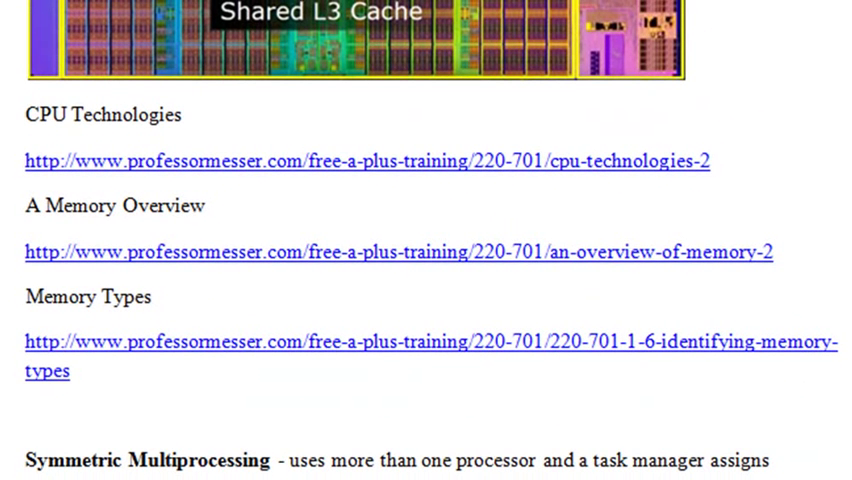
mouse_move(740, 160)
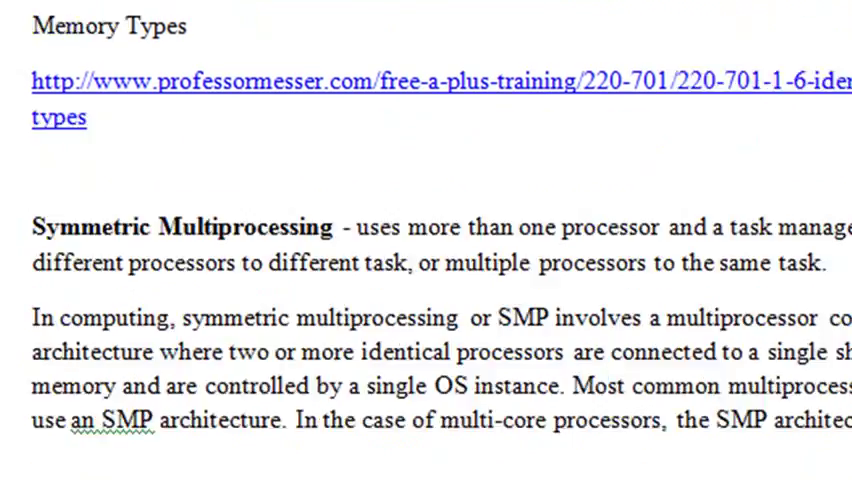
scroll(down, 3)
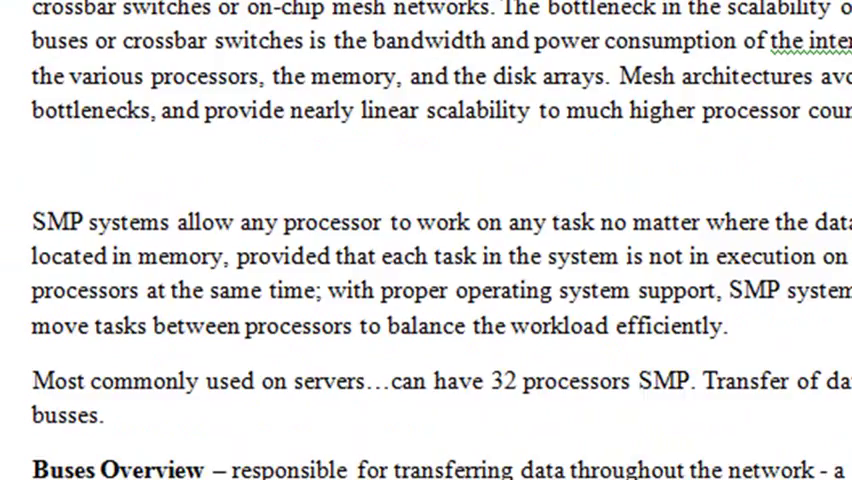
scroll(down, 3)
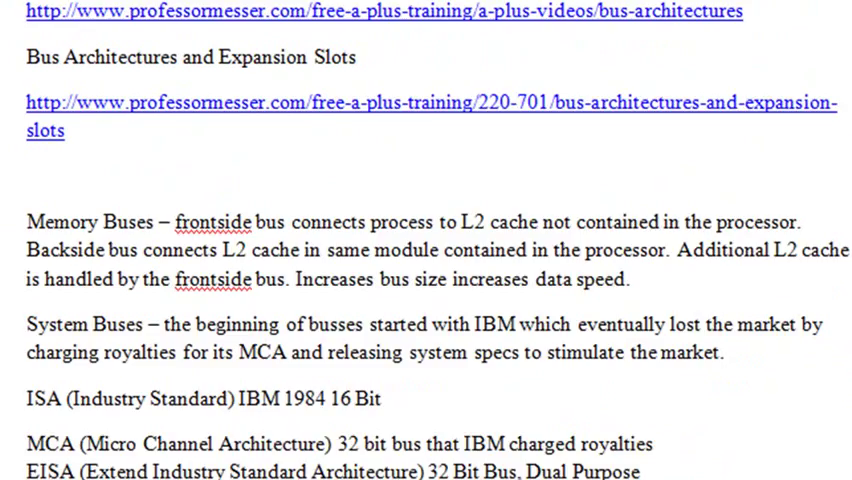
scroll(down, 3)
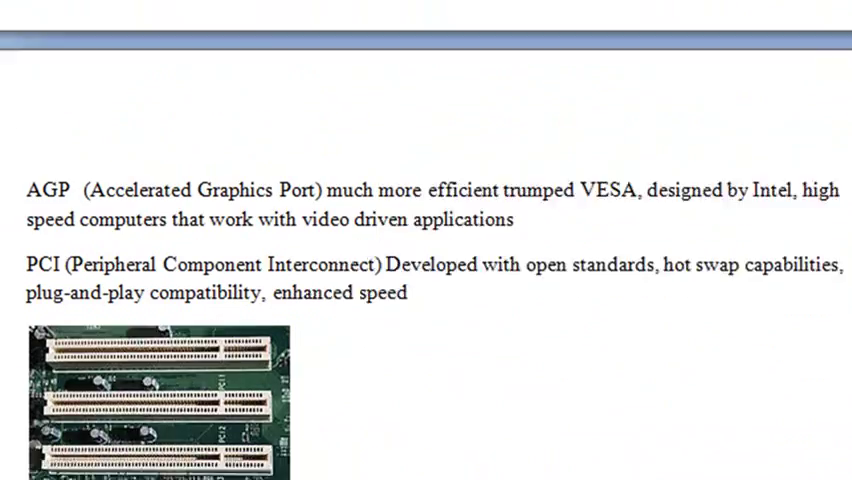
scroll(down, 3)
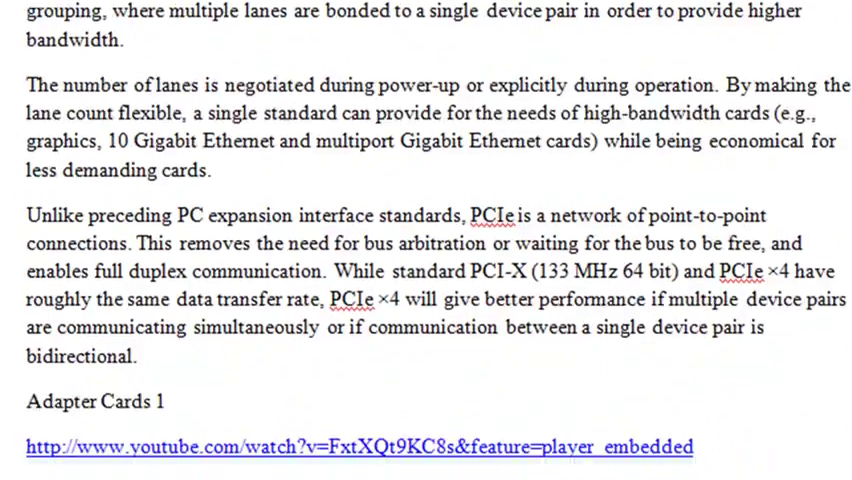
scroll(down, 3)
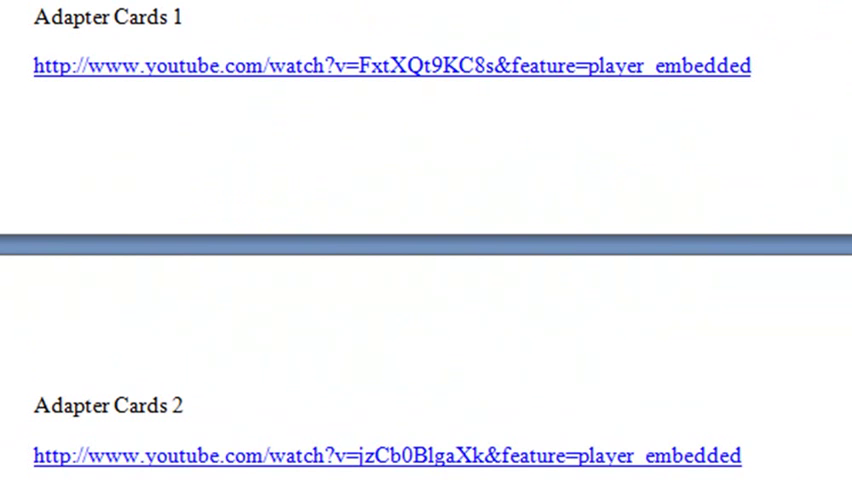
scroll(down, 3)
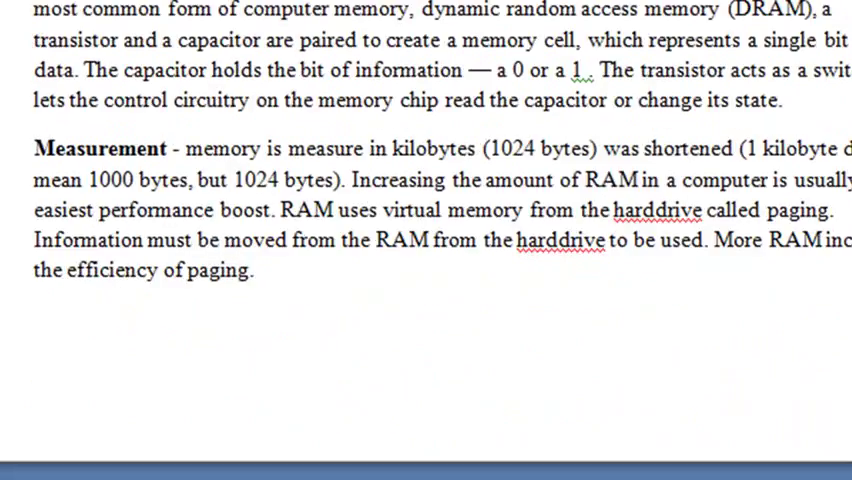
scroll(down, 3)
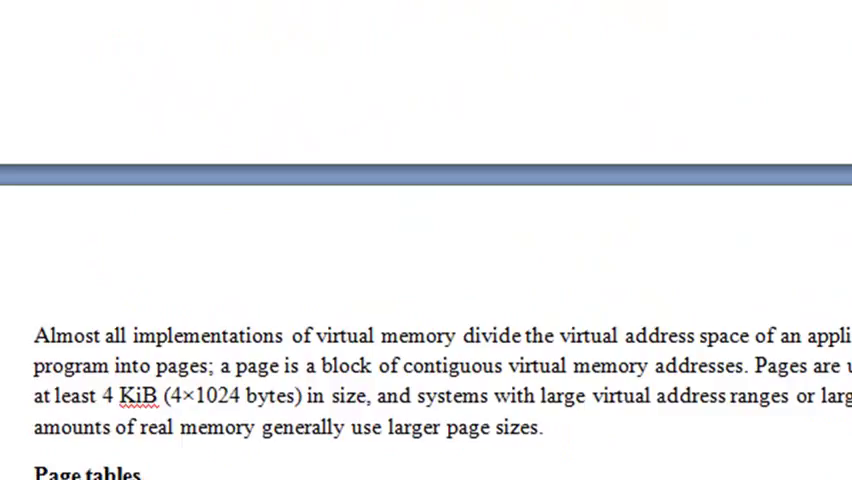
scroll(down, 3)
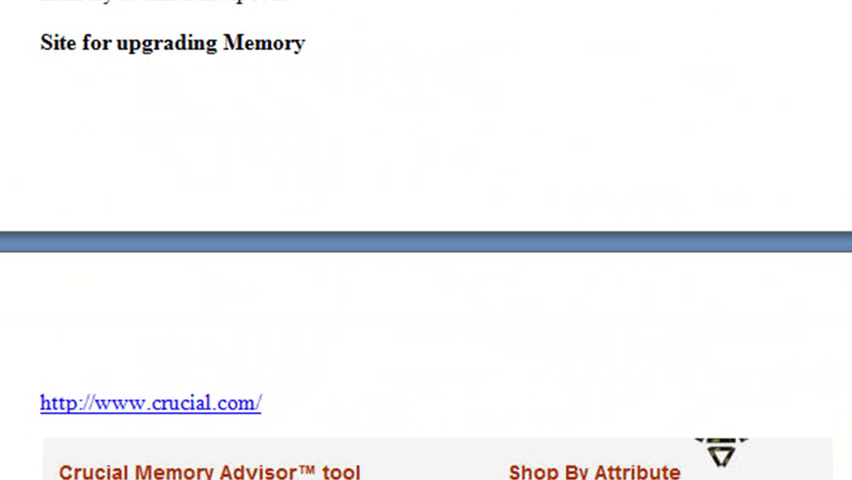
scroll(down, 3)
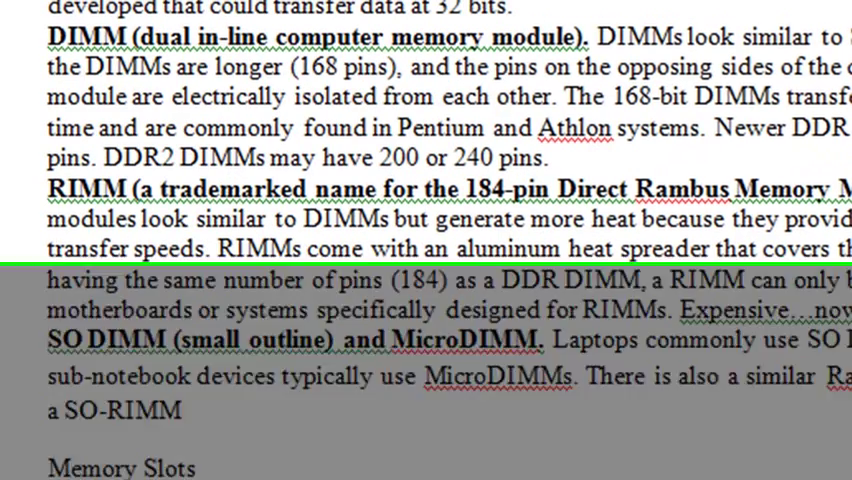
scroll(down, 3)
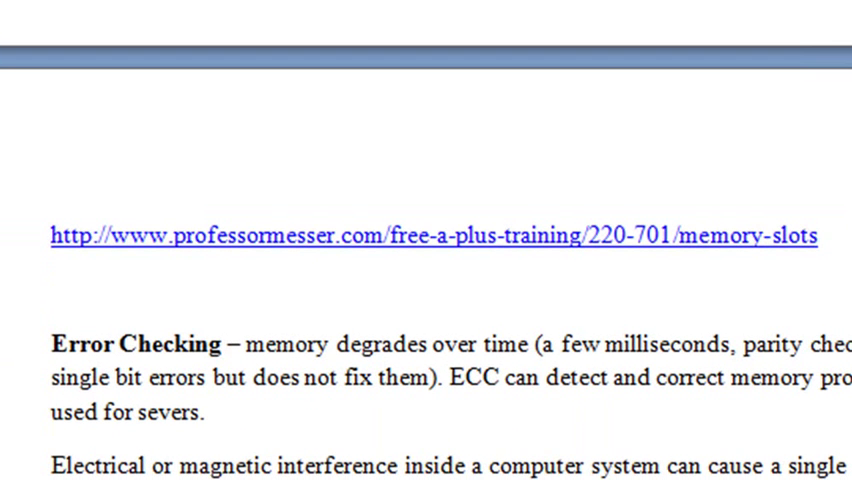
scroll(down, 3)
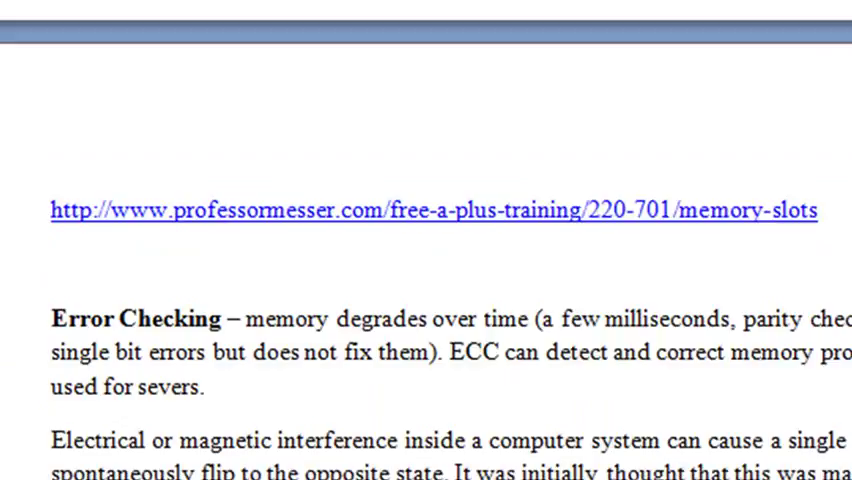
scroll(down, 3)
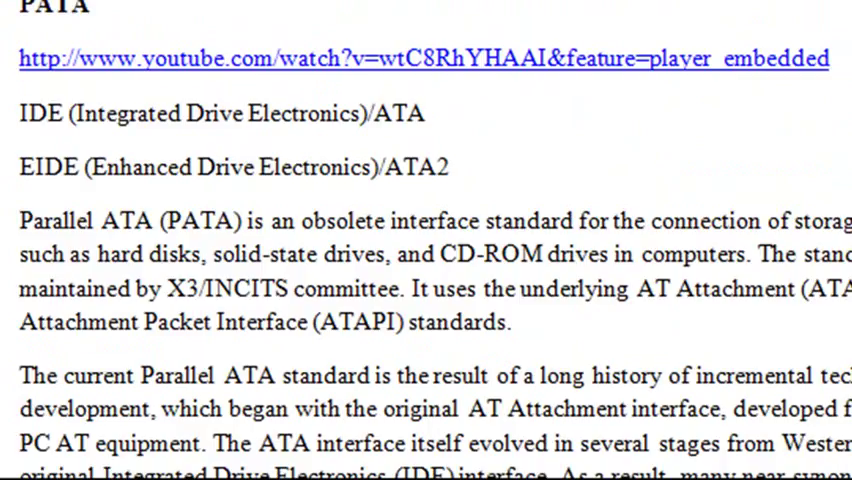
scroll(down, 3)
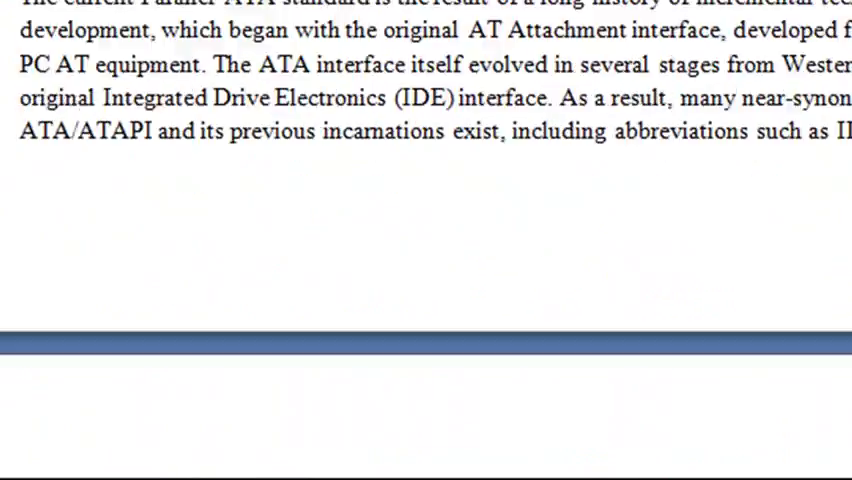
scroll(down, 3)
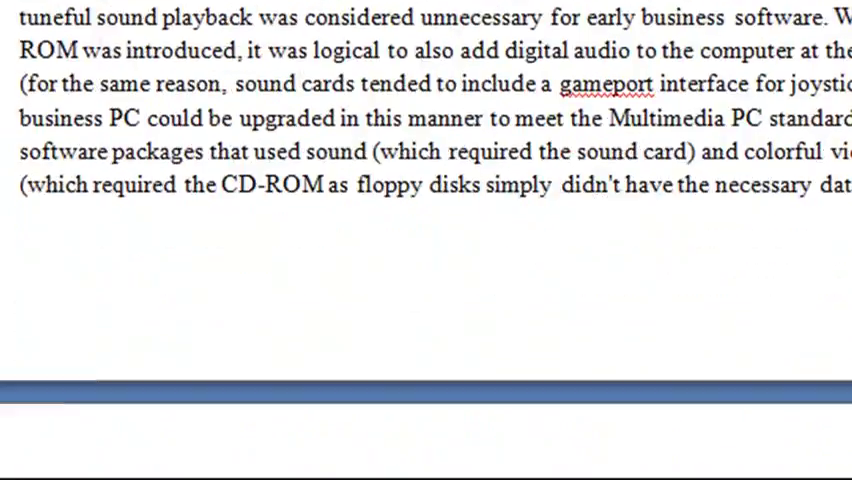
scroll(down, 3)
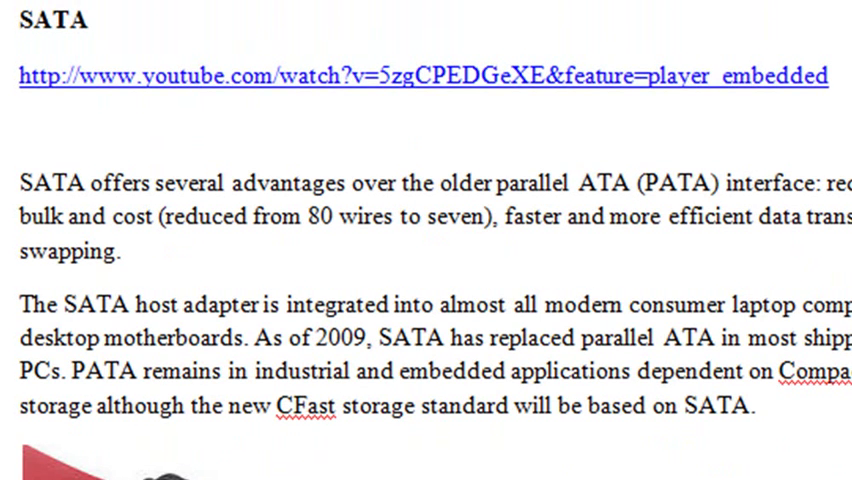
scroll(down, 3)
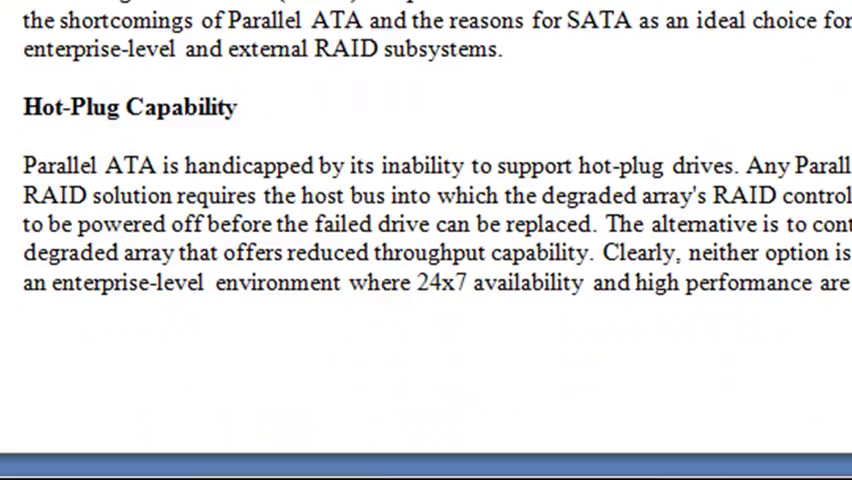
scroll(down, 3)
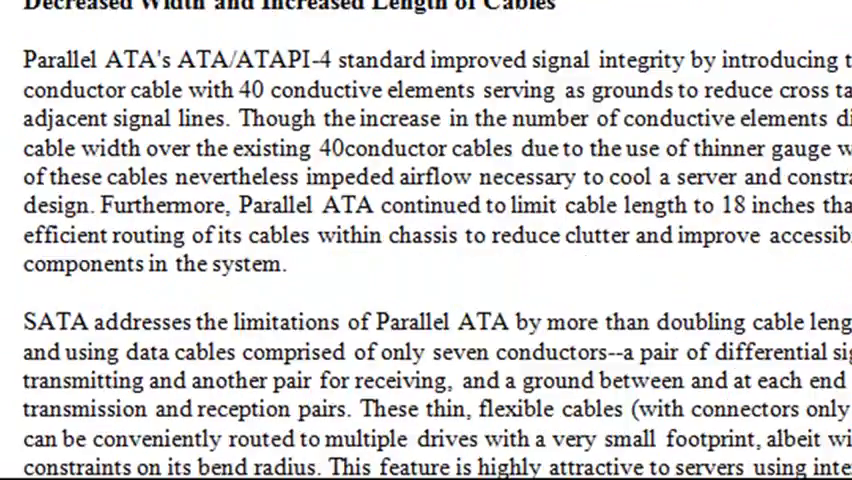
scroll(down, 3)
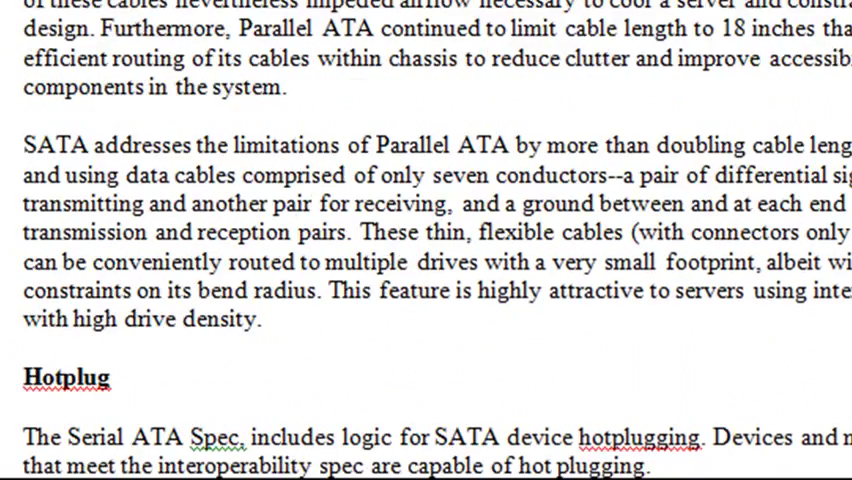
scroll(down, 3)
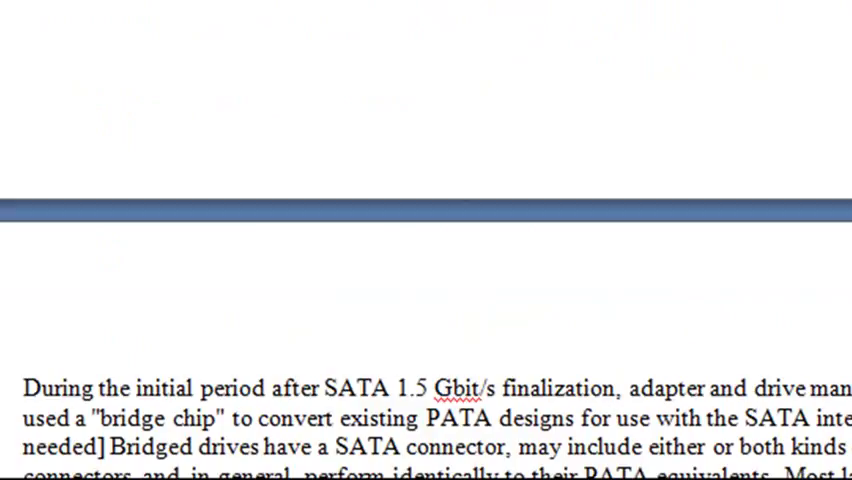
scroll(down, 3)
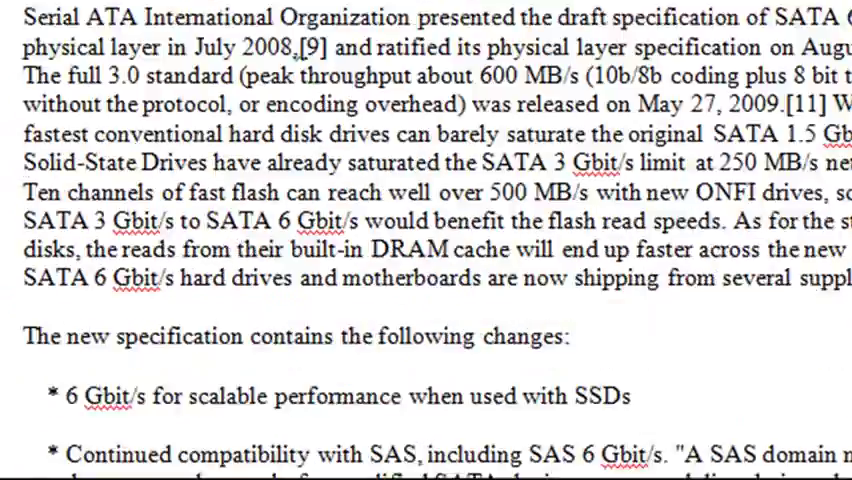
scroll(down, 3)
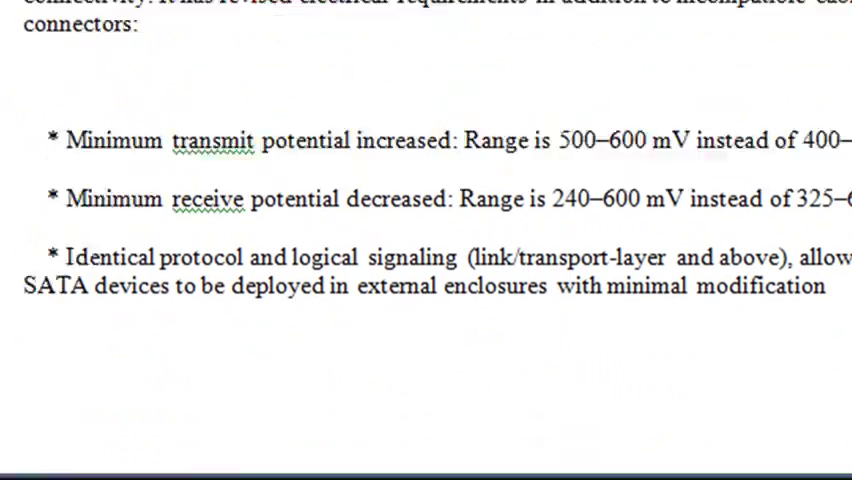
scroll(down, 3)
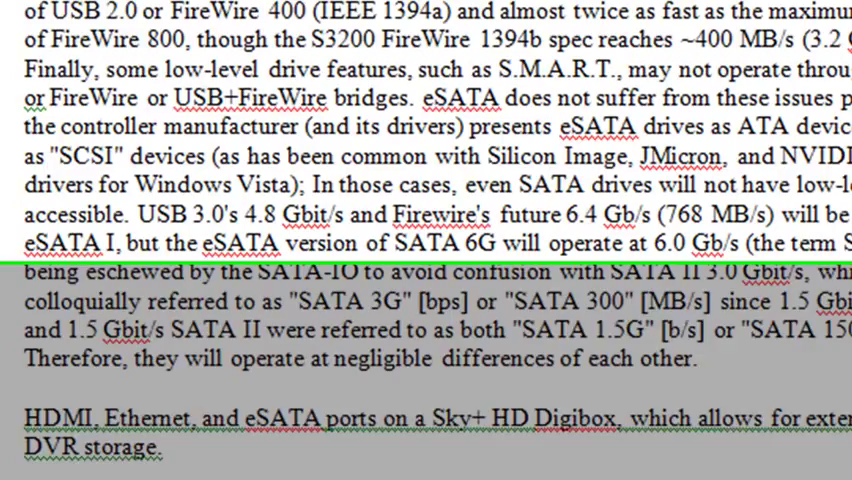
scroll(up, 3)
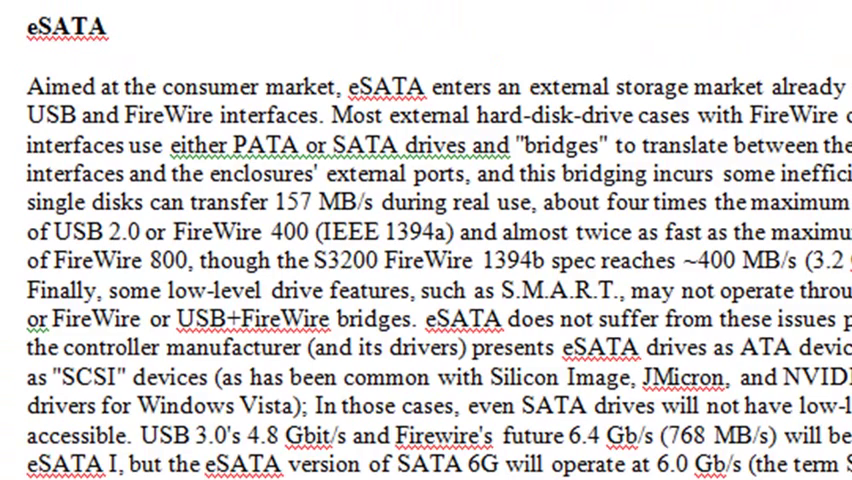
scroll(down, 3)
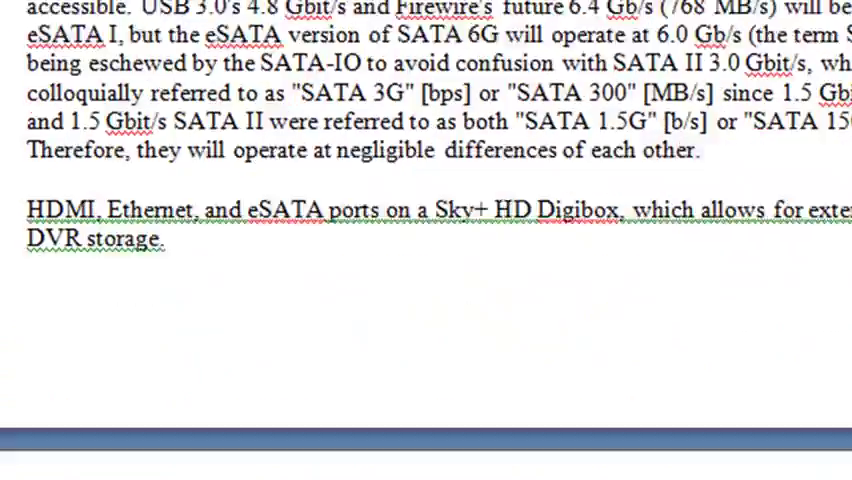
scroll(down, 3)
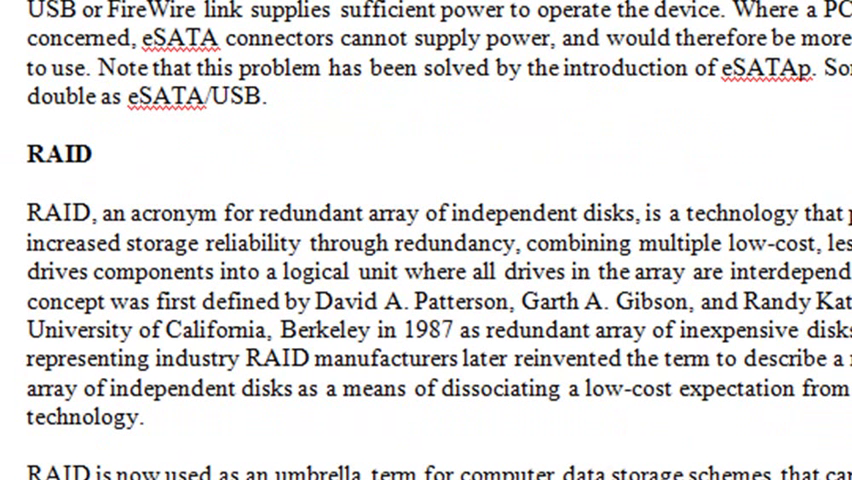
scroll(down, 3)
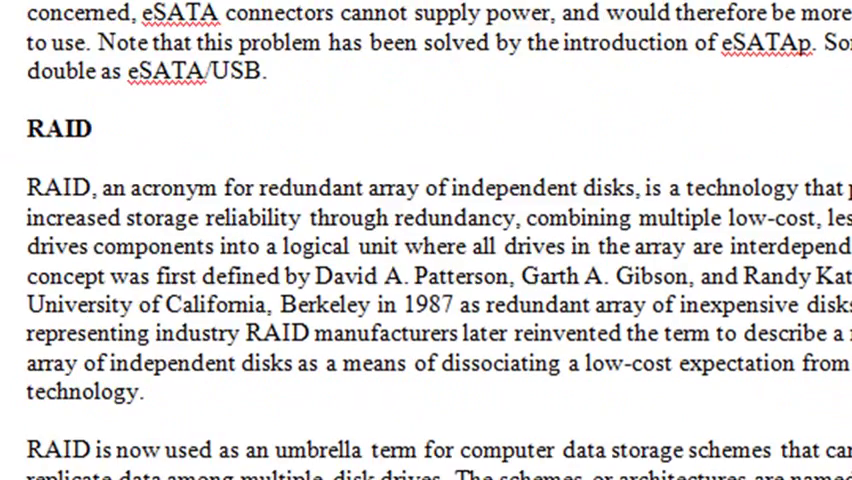
scroll(down, 3)
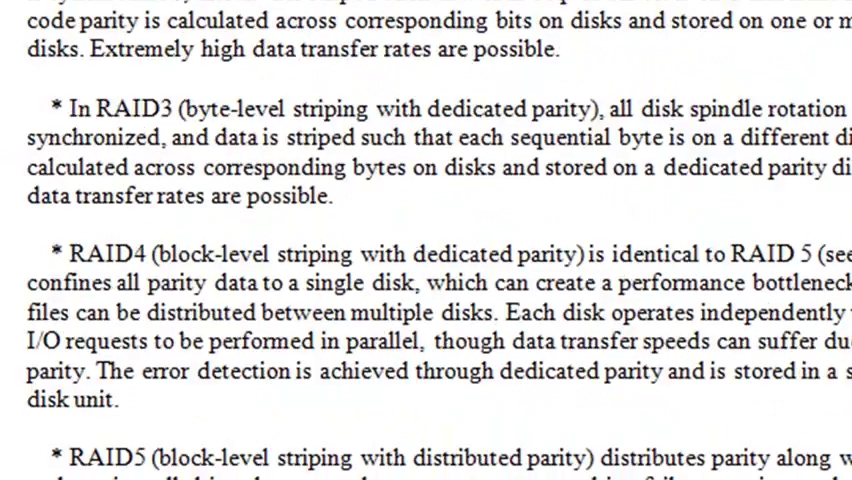
scroll(down, 3)
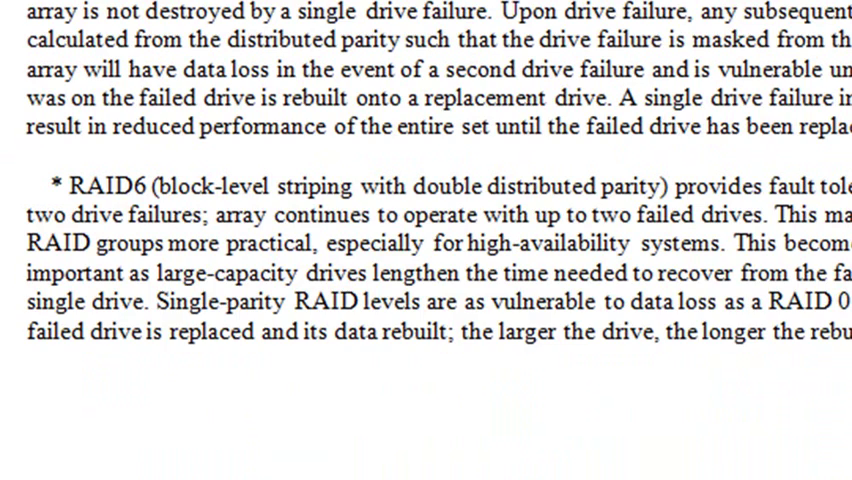
scroll(down, 3)
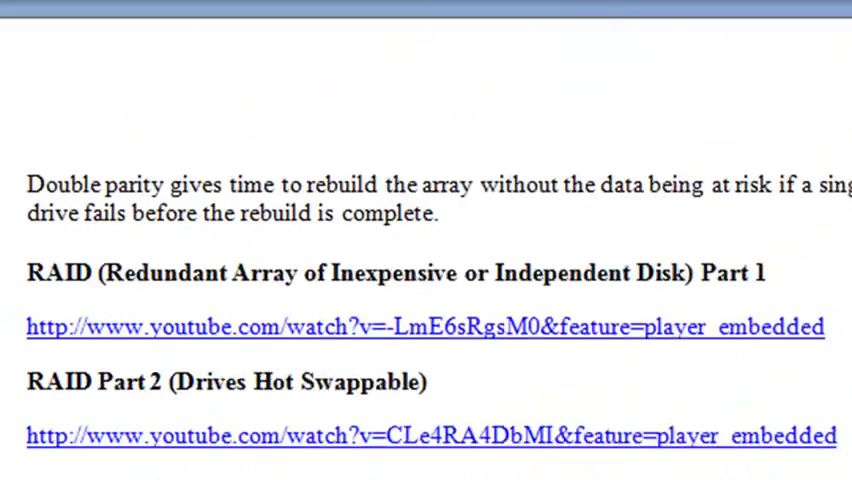
scroll(down, 3)
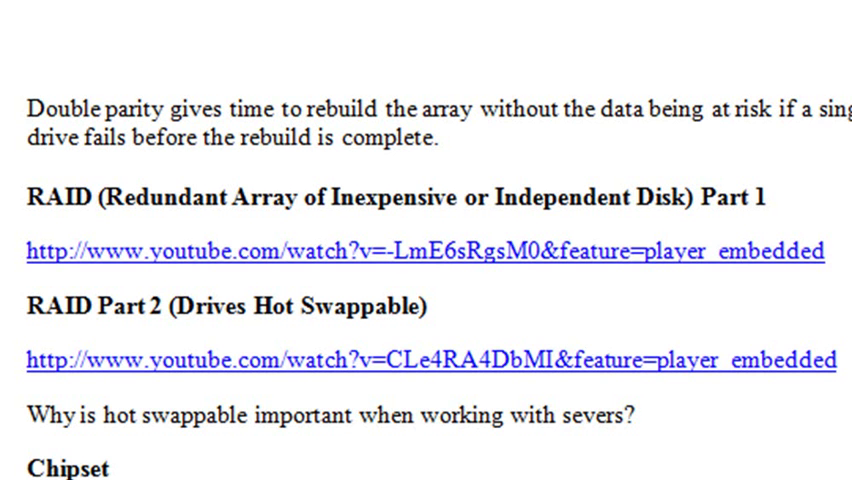
scroll(down, 3)
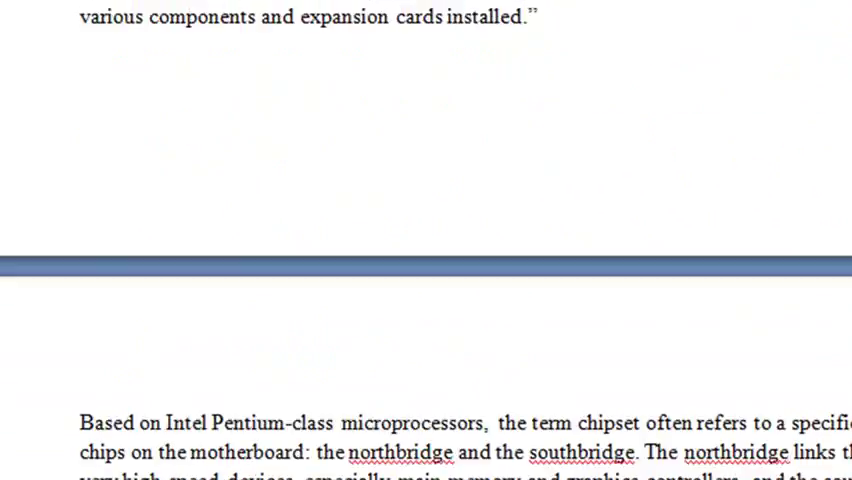
scroll(down, 3)
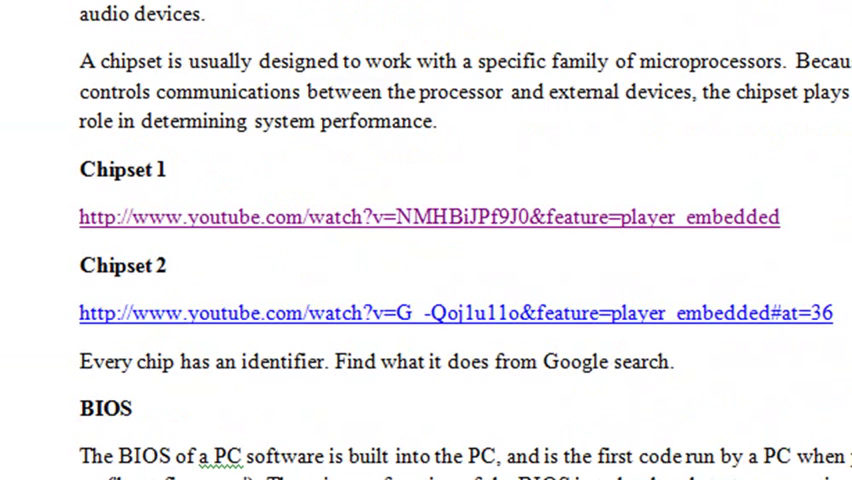
scroll(down, 3)
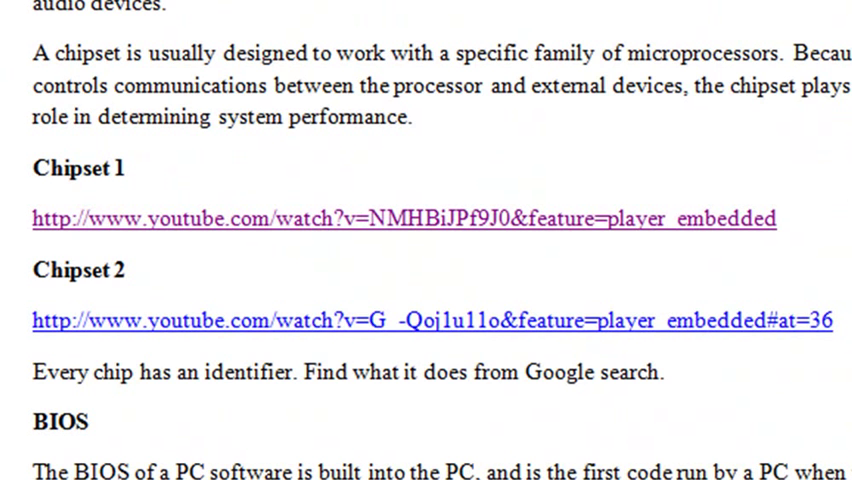
scroll(down, 3)
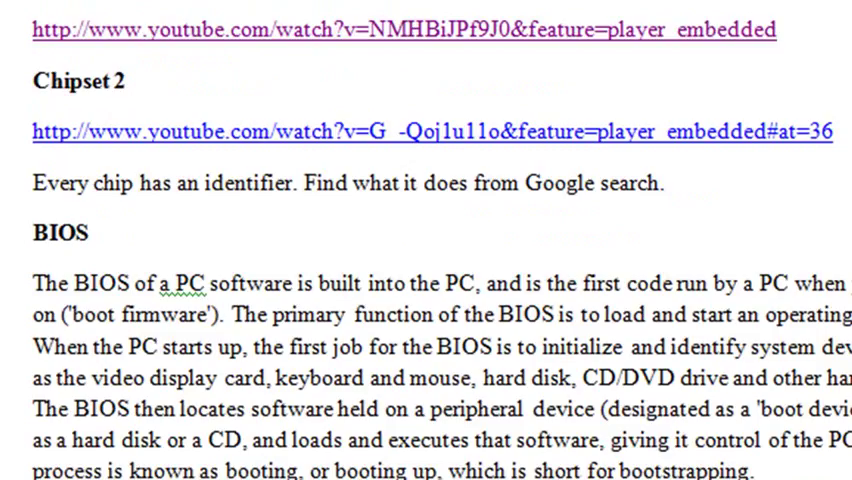
scroll(down, 3)
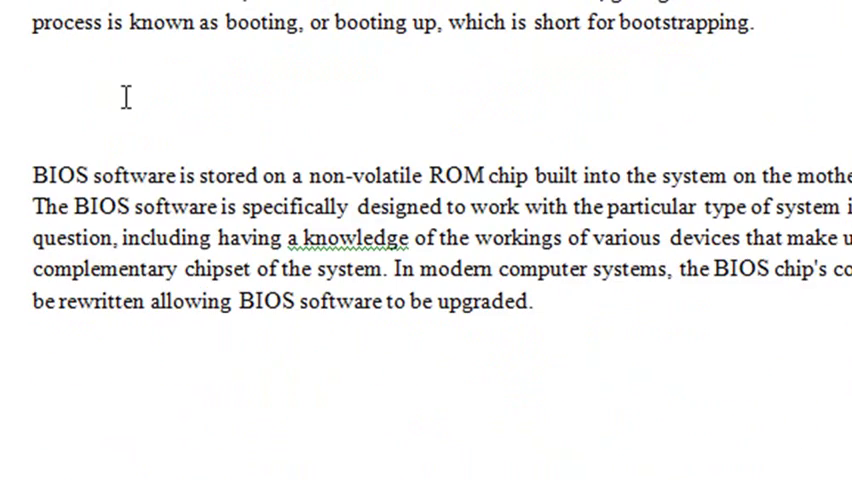
scroll(down, 3)
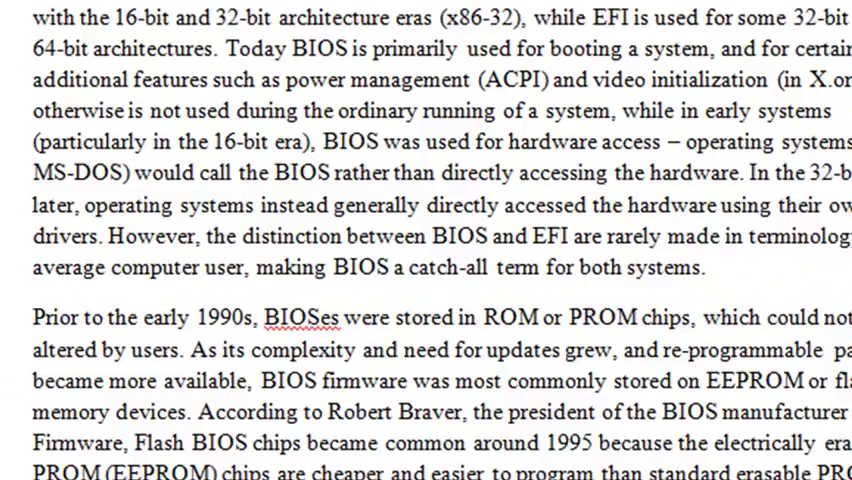
scroll(down, 3)
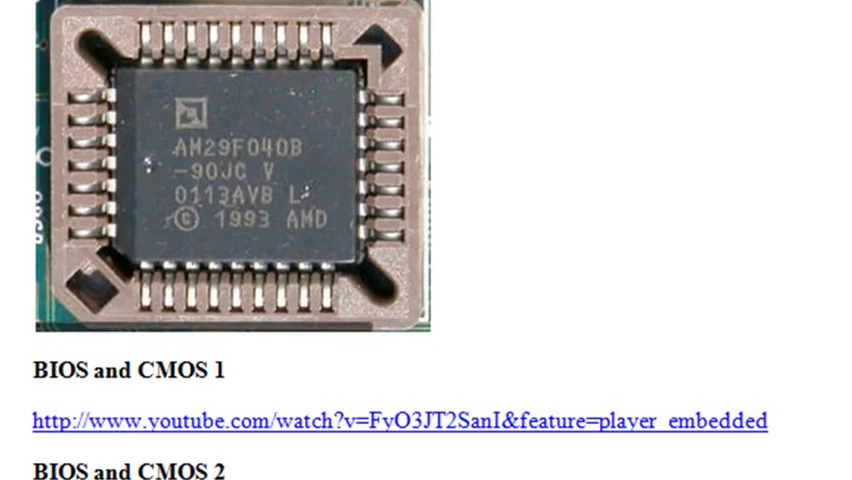
scroll(down, 3)
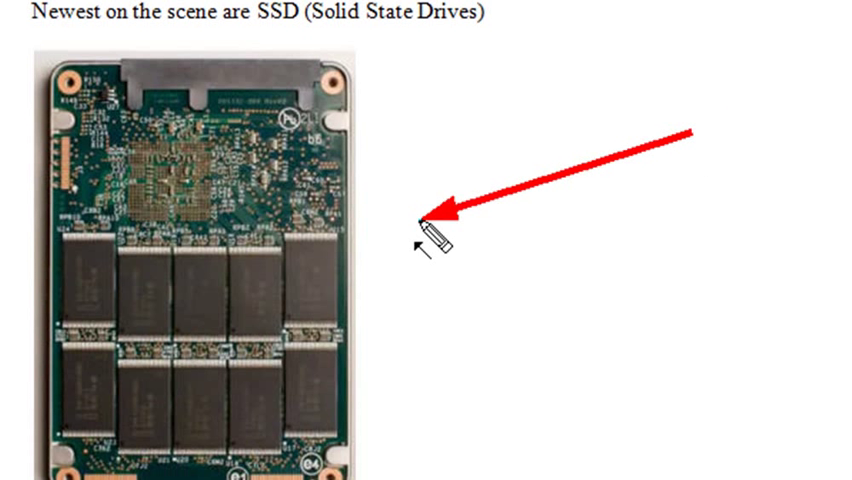
scroll(down, 3)
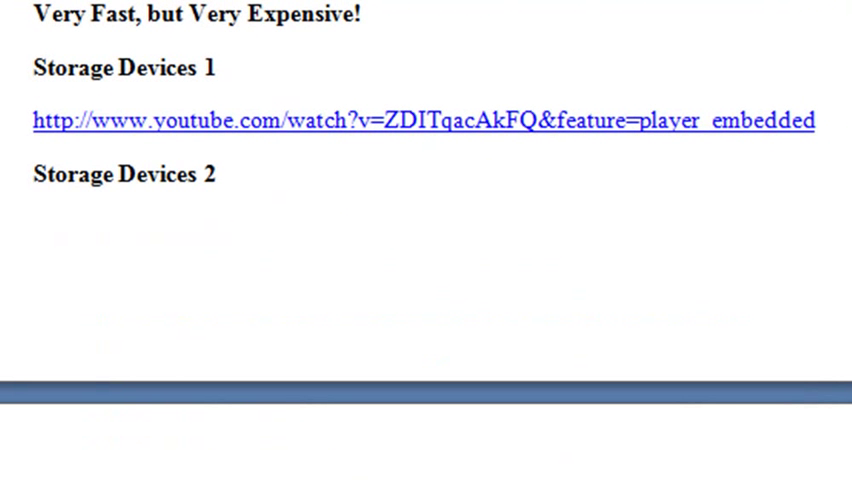
scroll(down, 3)
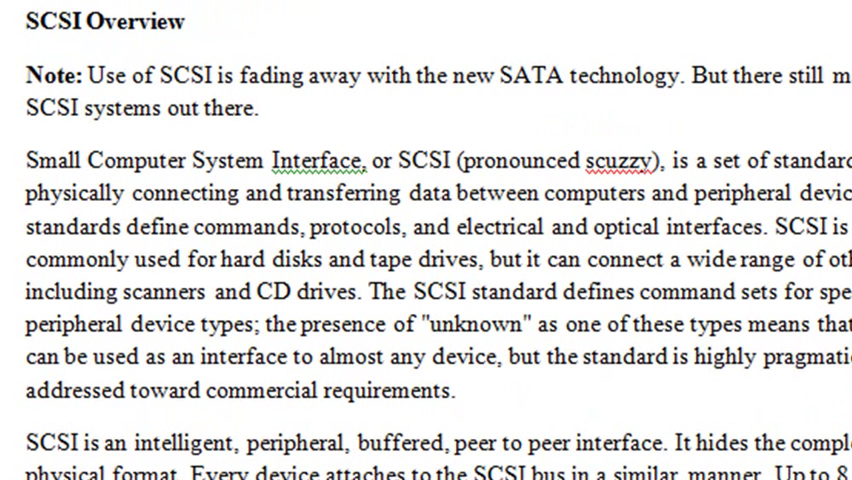
scroll(down, 3)
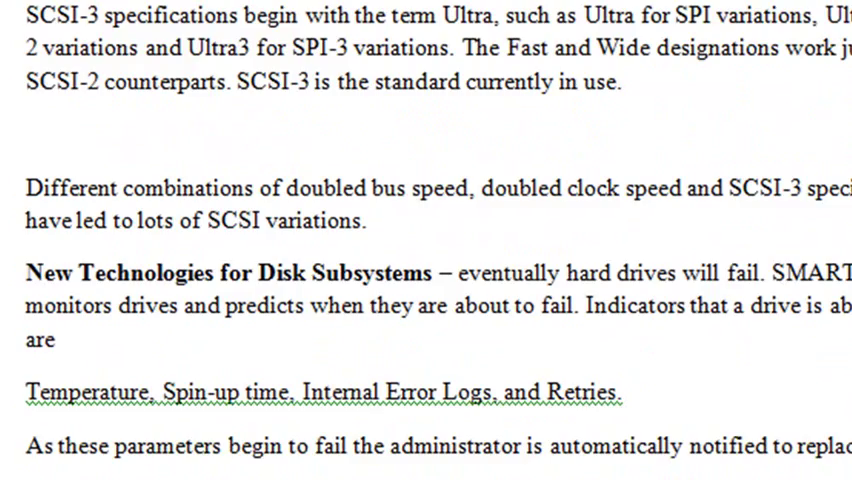
scroll(down, 3)
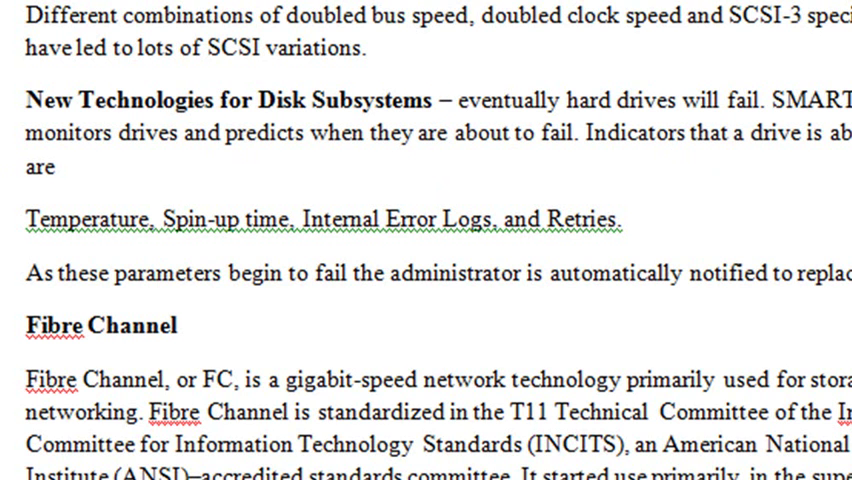
scroll(down, 3)
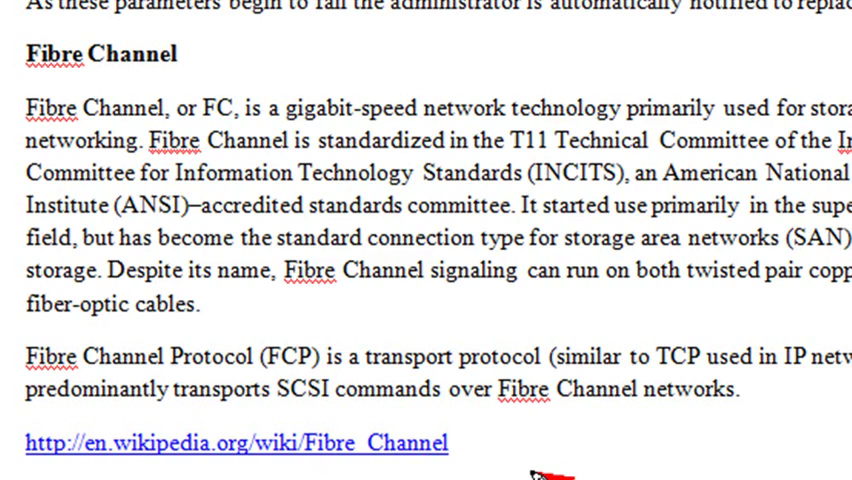
mouse_move(536, 476)
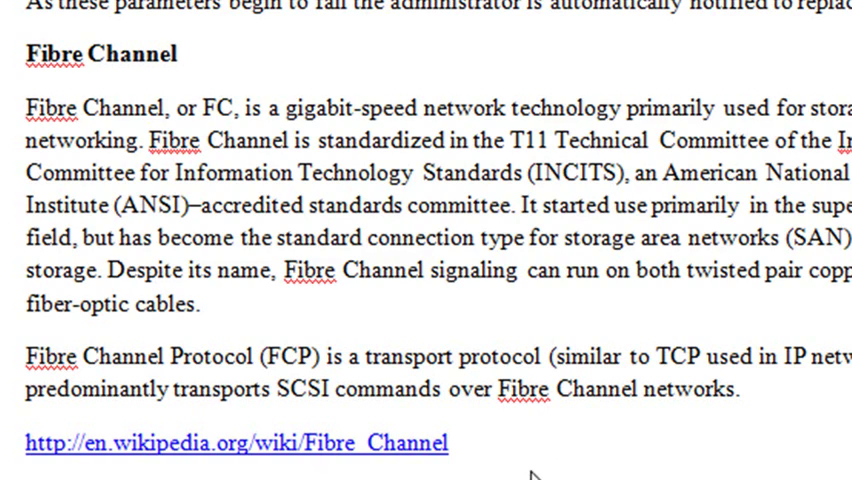
scroll(down, 3)
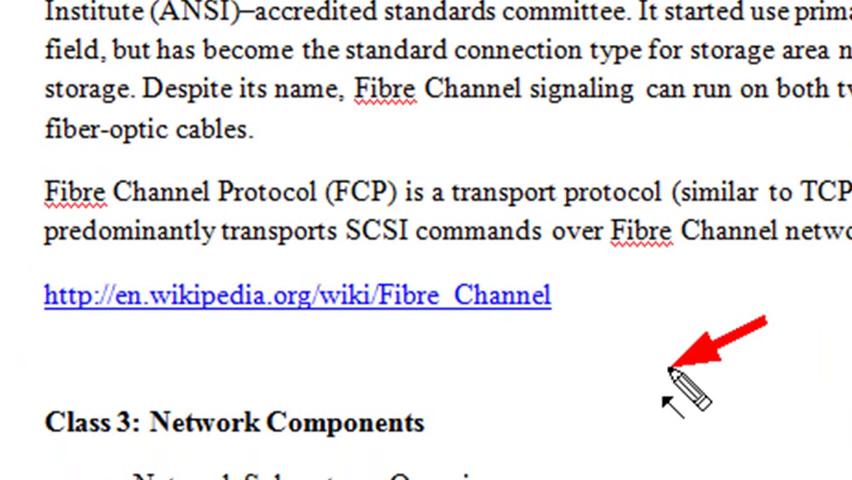
scroll(down, 3)
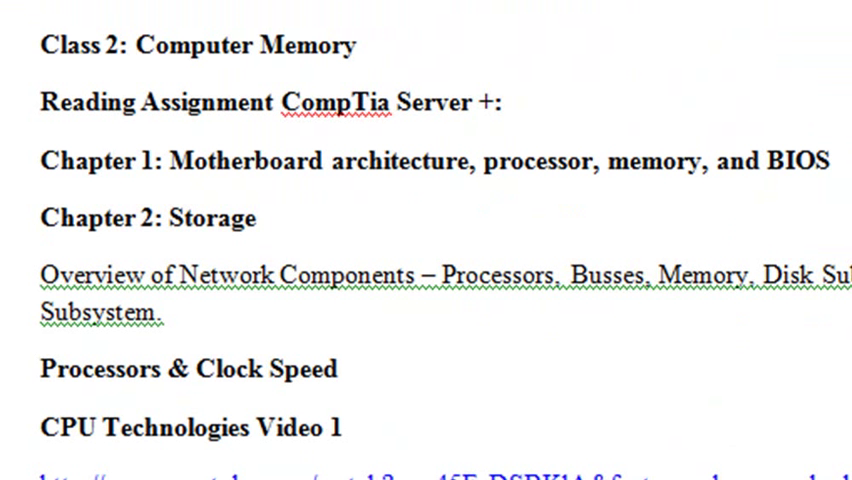